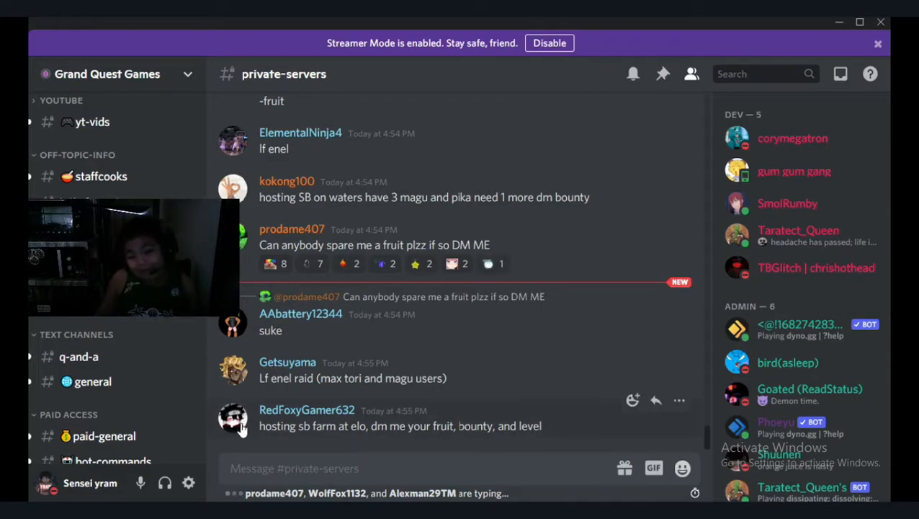
left_click(233, 418)
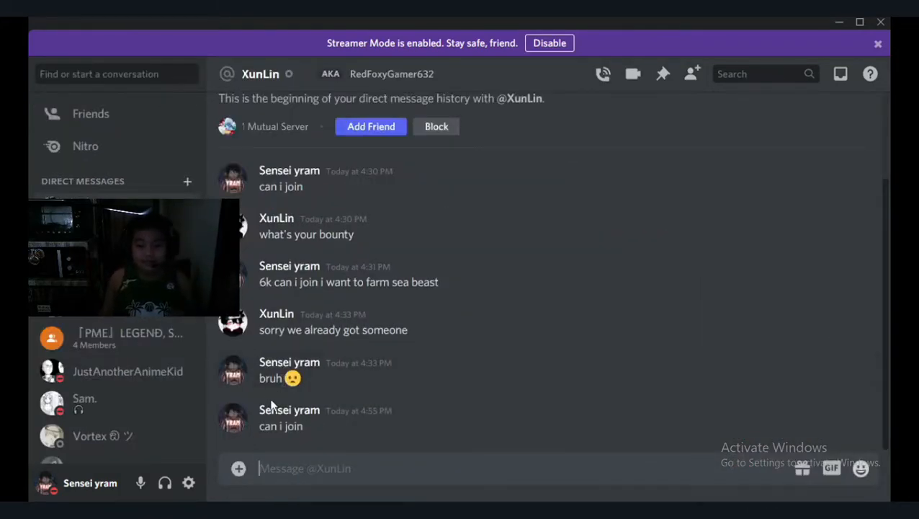
mouse_move(324, 329)
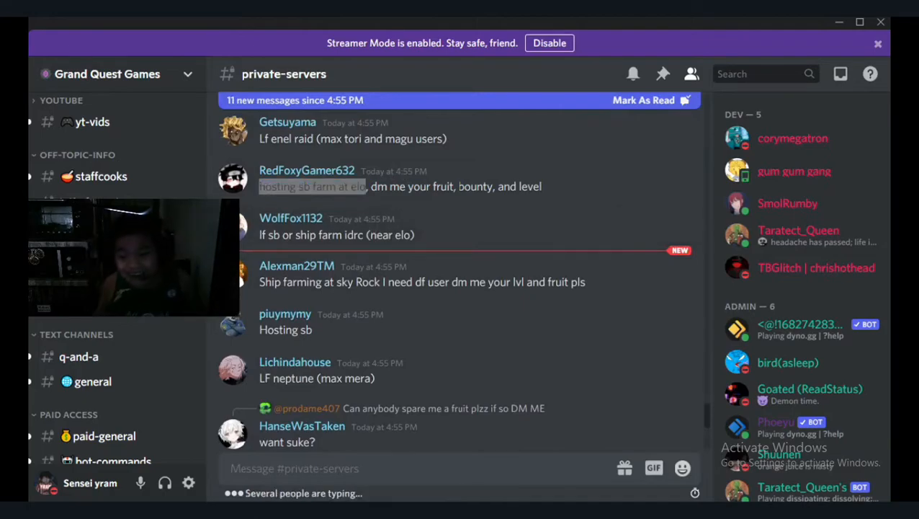
scroll("down", 3)
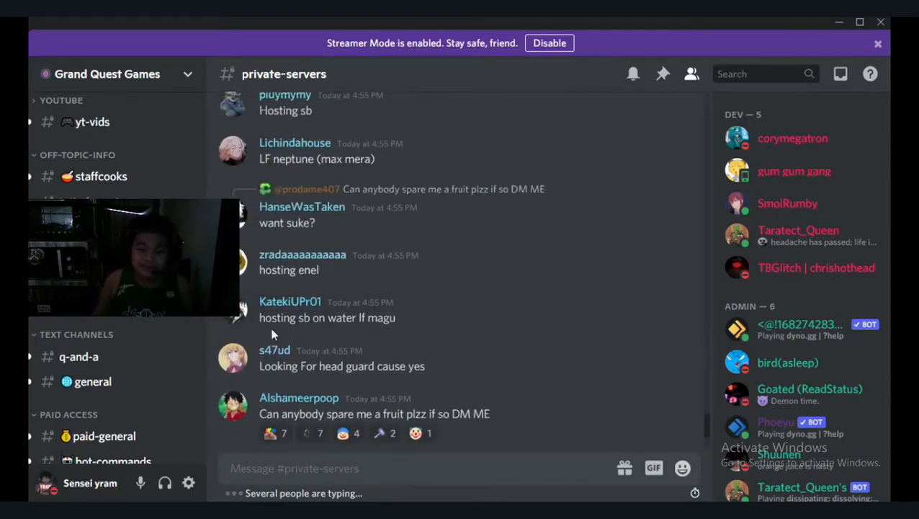
left_click(289, 301)
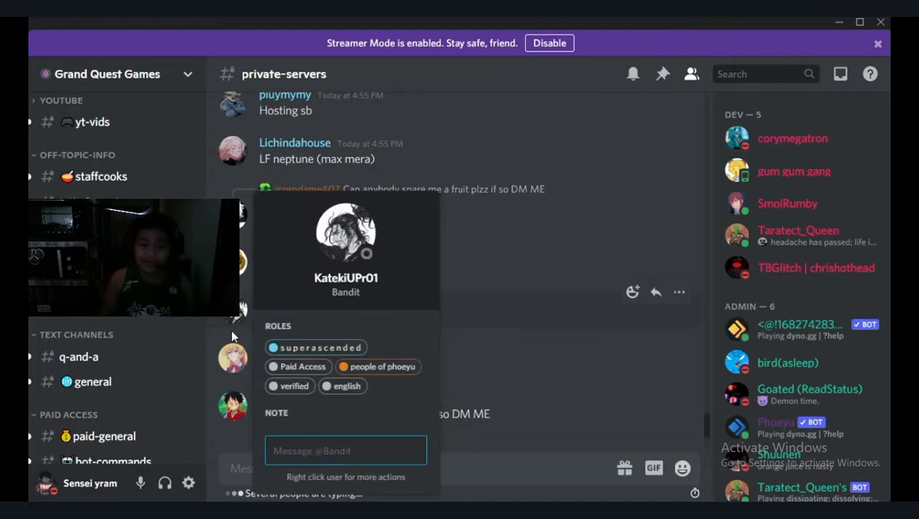
type("can i")
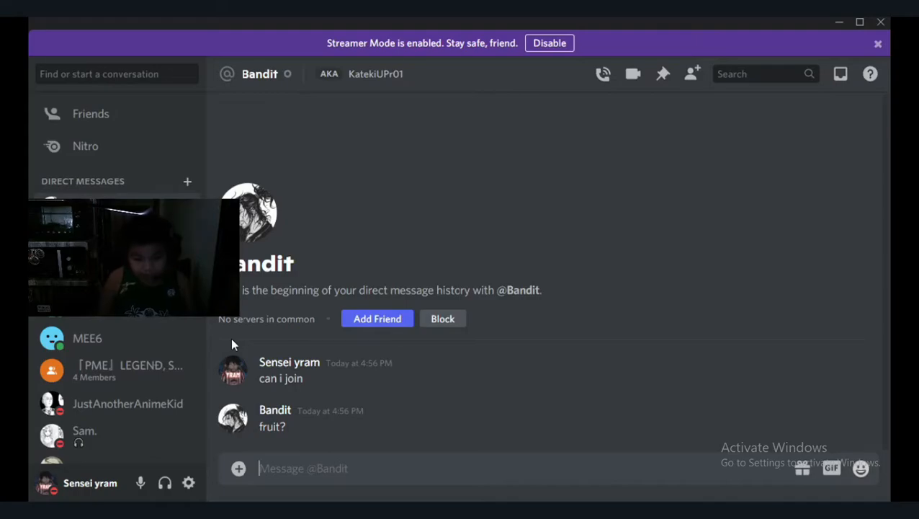
Reply 'no fruit' to Bandit's fruit question.
type("no fruit")
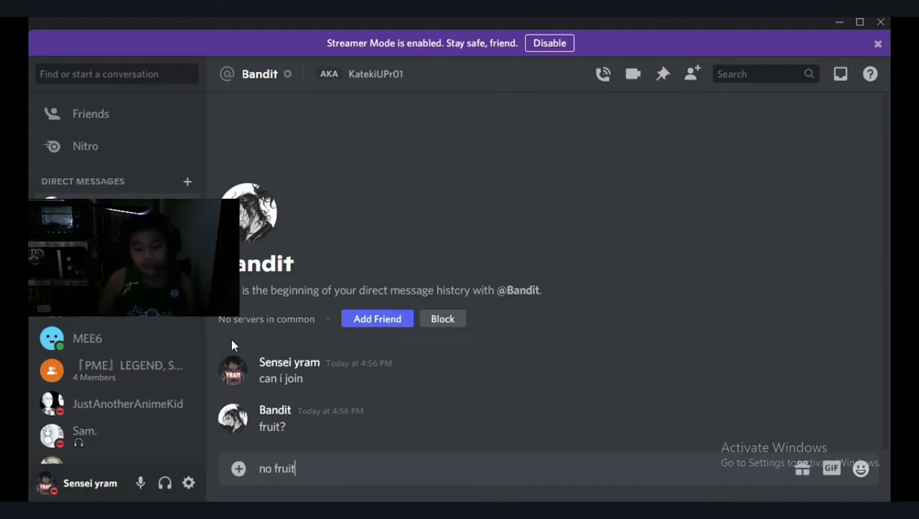
key("enter")
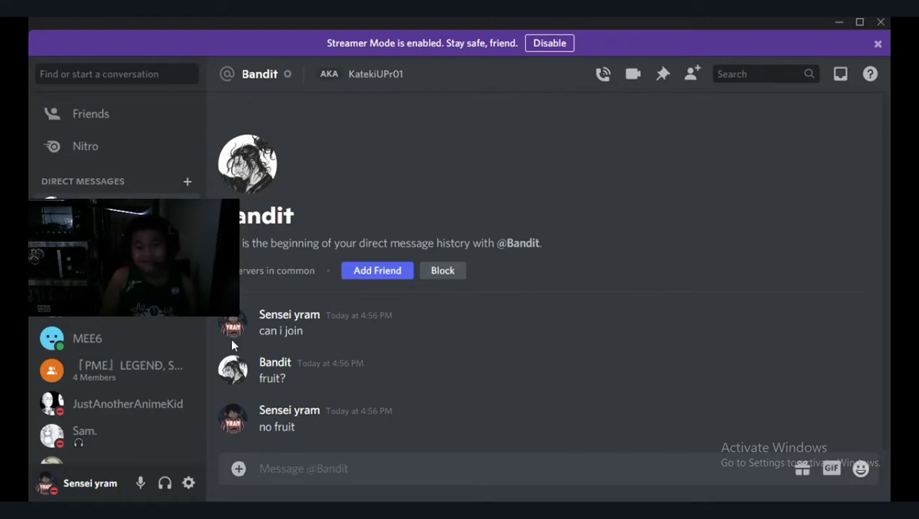
mouse_move(225, 432)
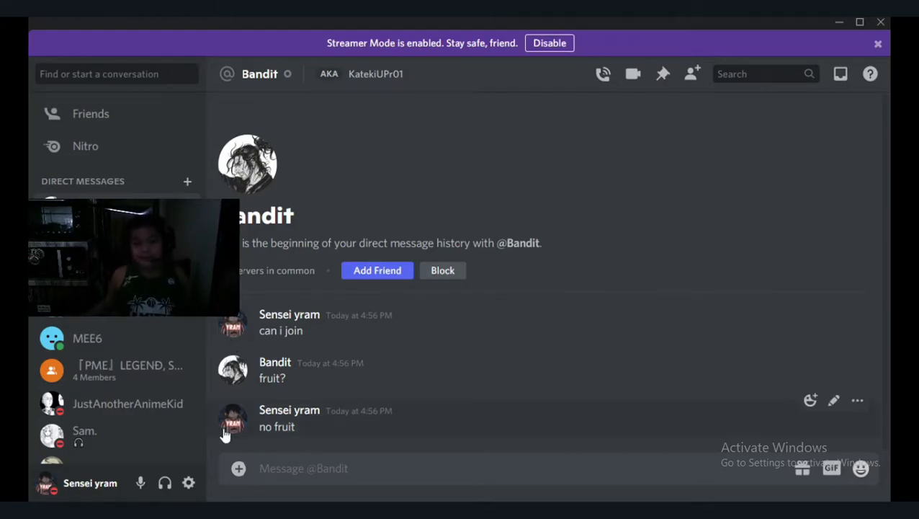
mouse_move(202, 416)
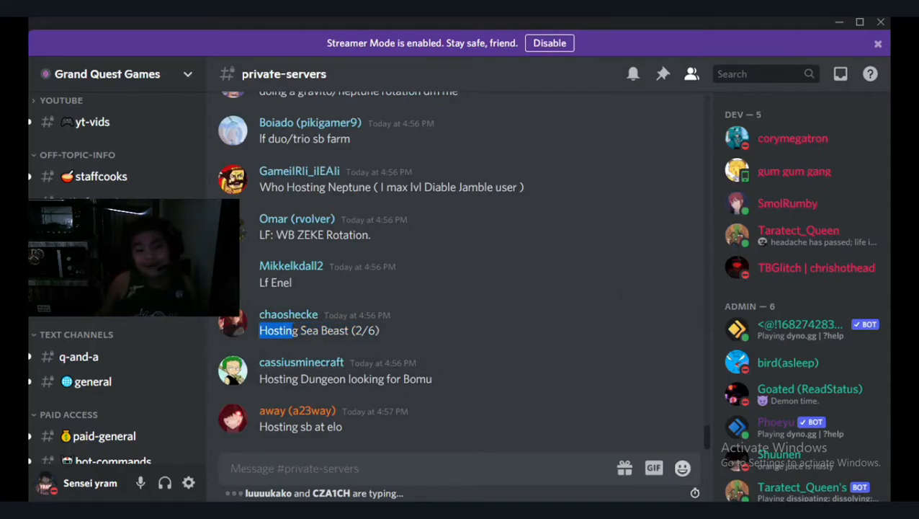
mouse_move(243, 327)
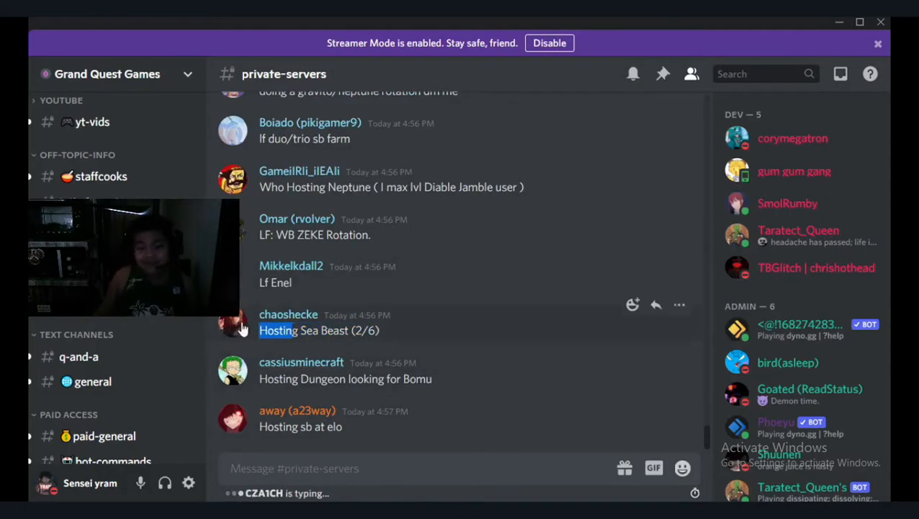
left_click(288, 314)
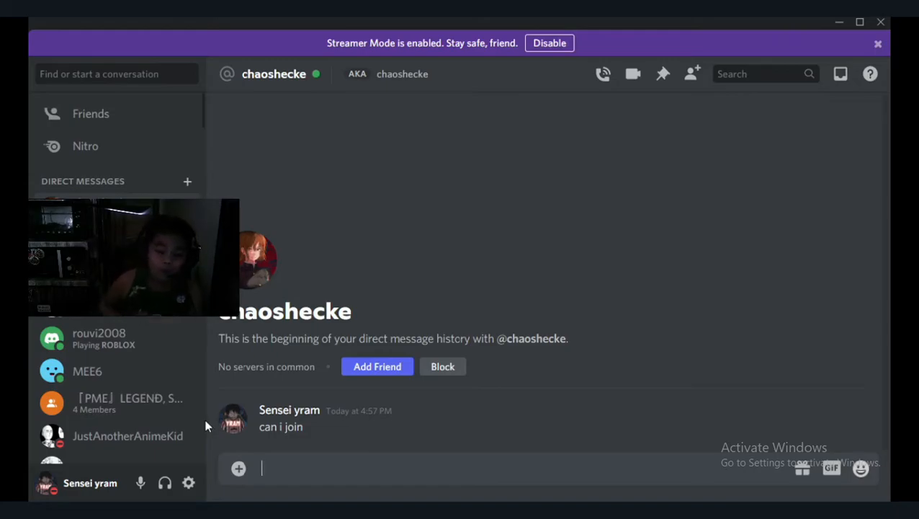
mouse_move(207, 431)
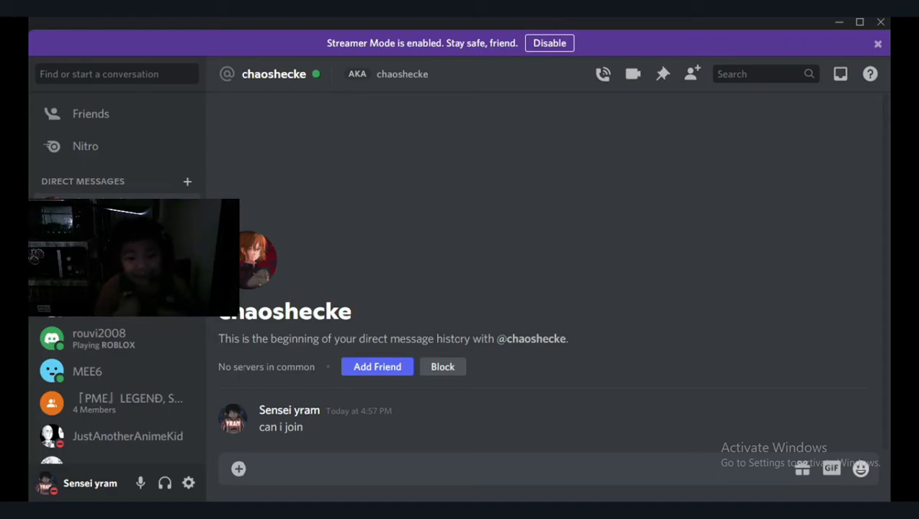
mouse_move(236, 389)
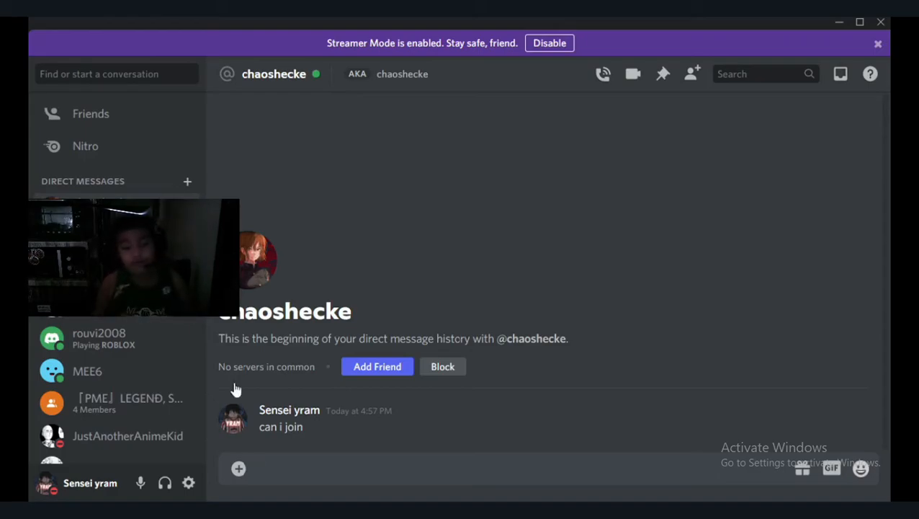